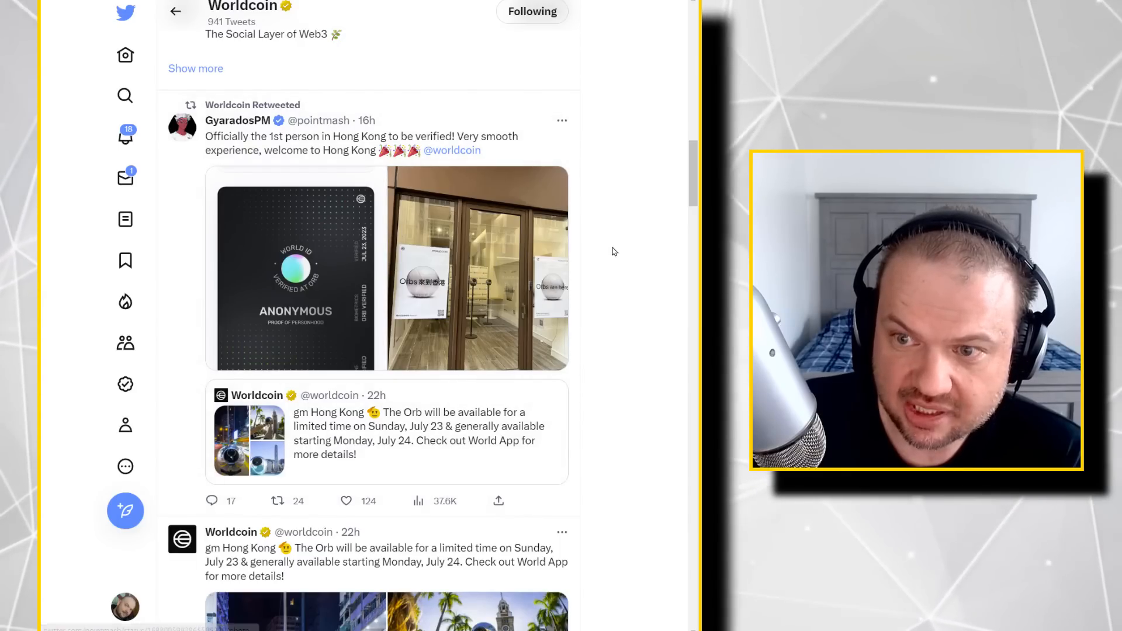
# Scroll the Worldcoin timeline past the Hong Kong and Singapore Orb posts to the Jul 5 introductory video tweet
pyautogui.scroll(-3)
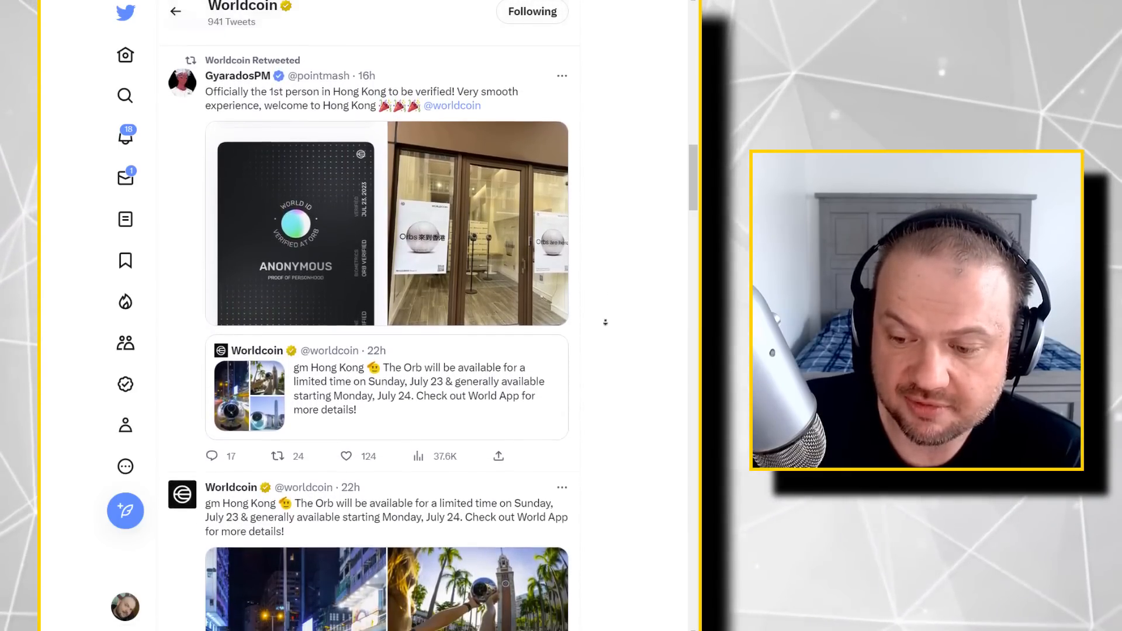
pyautogui.scroll(-3)
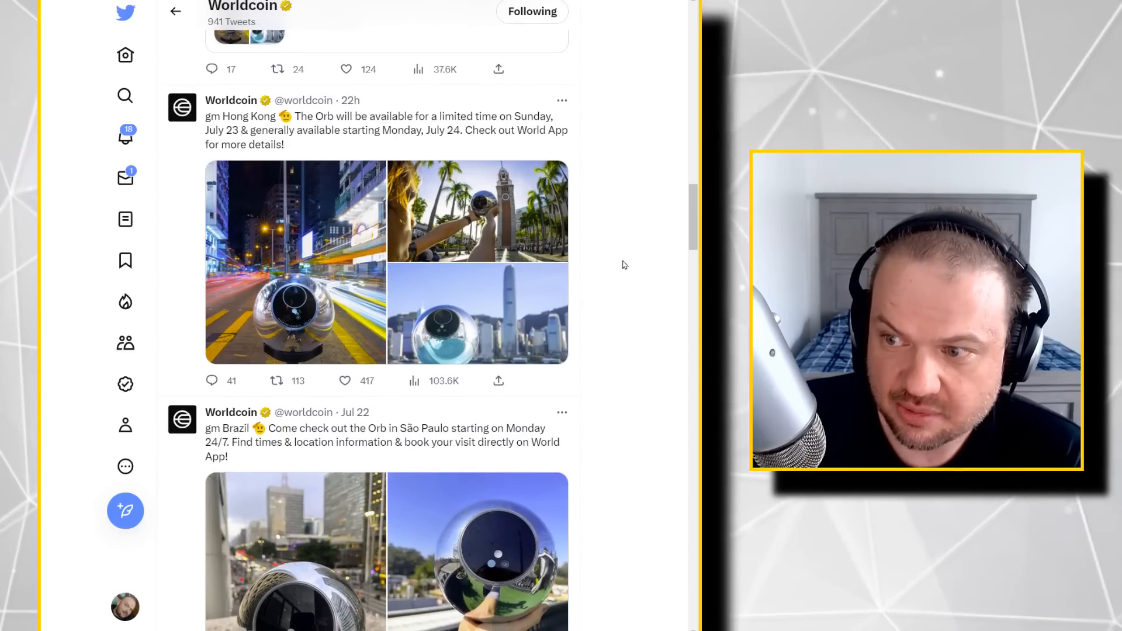
pyautogui.scroll(-3)
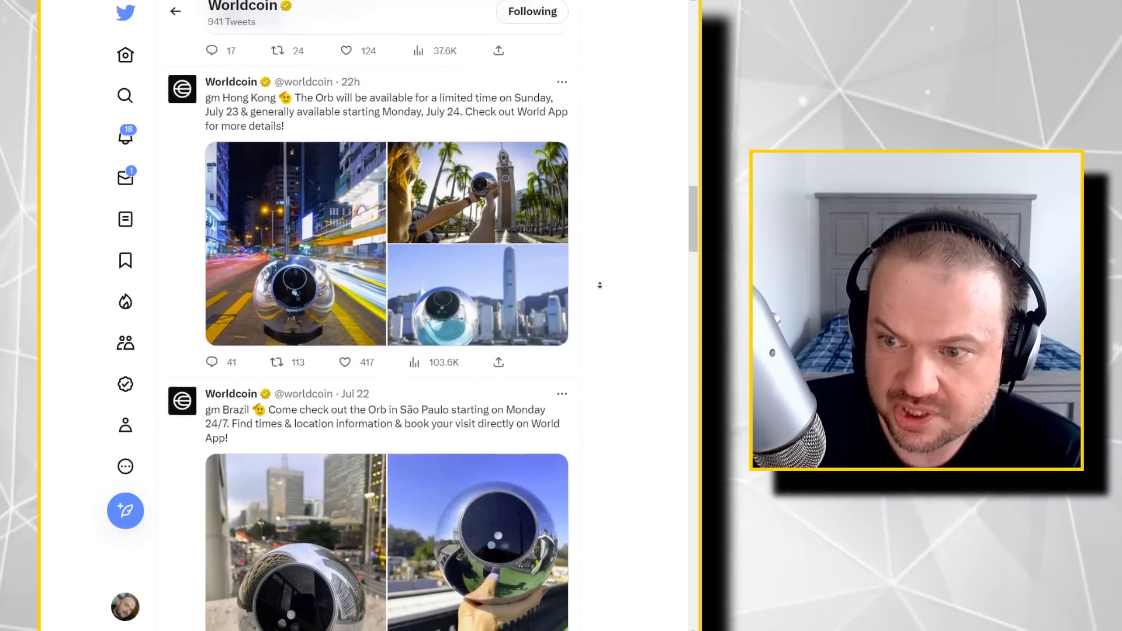
pyautogui.scroll(-3)
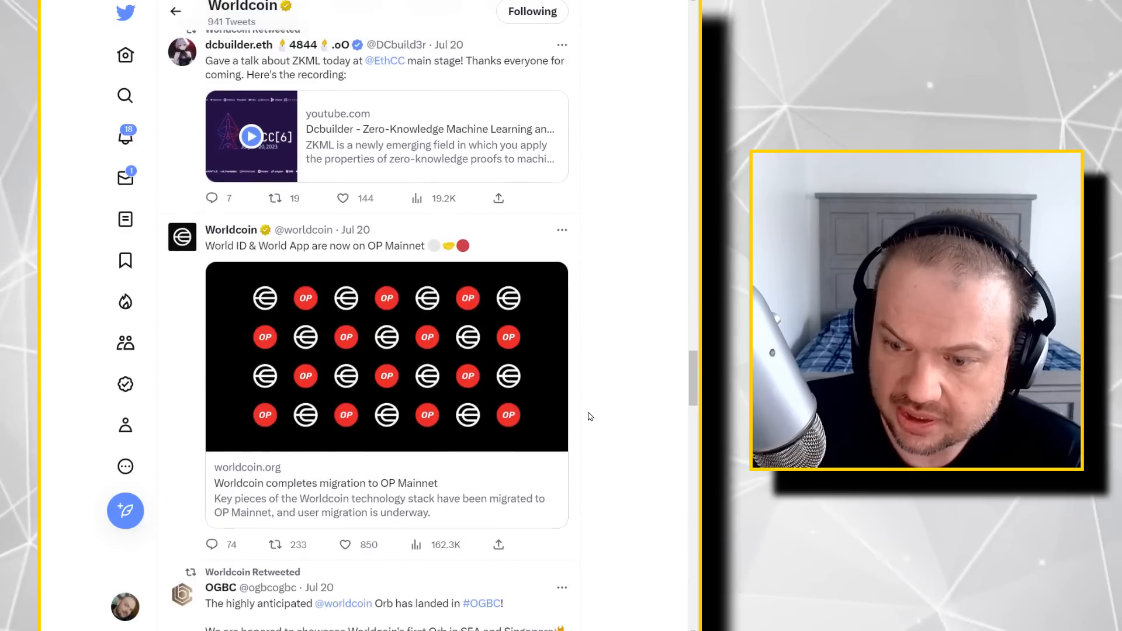
pyautogui.scroll(-3)
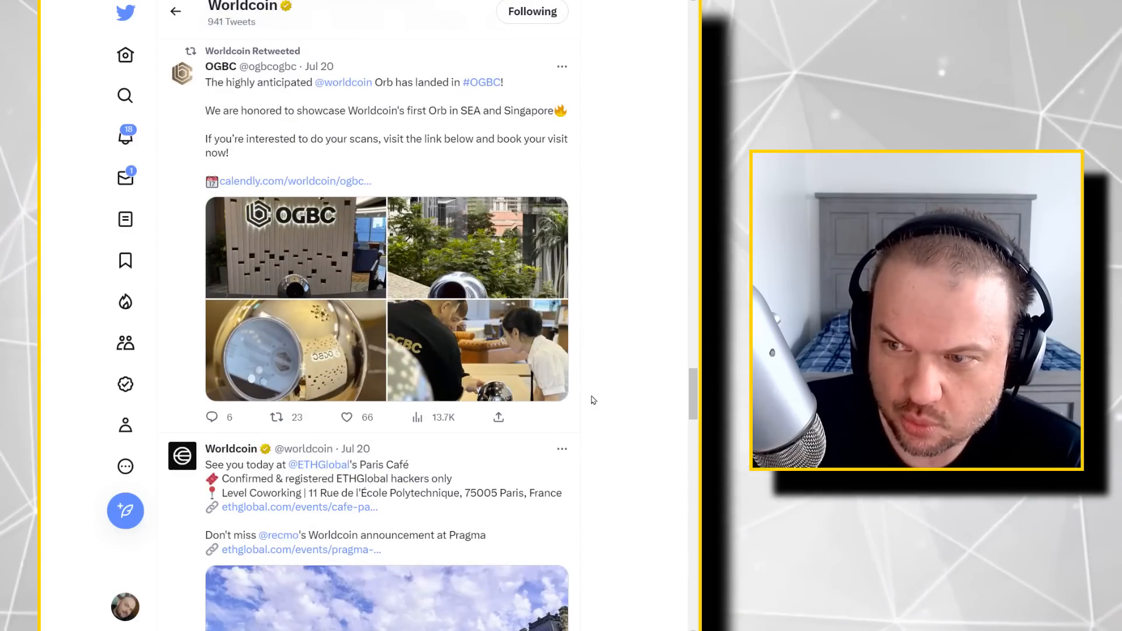
pyautogui.scroll(-3)
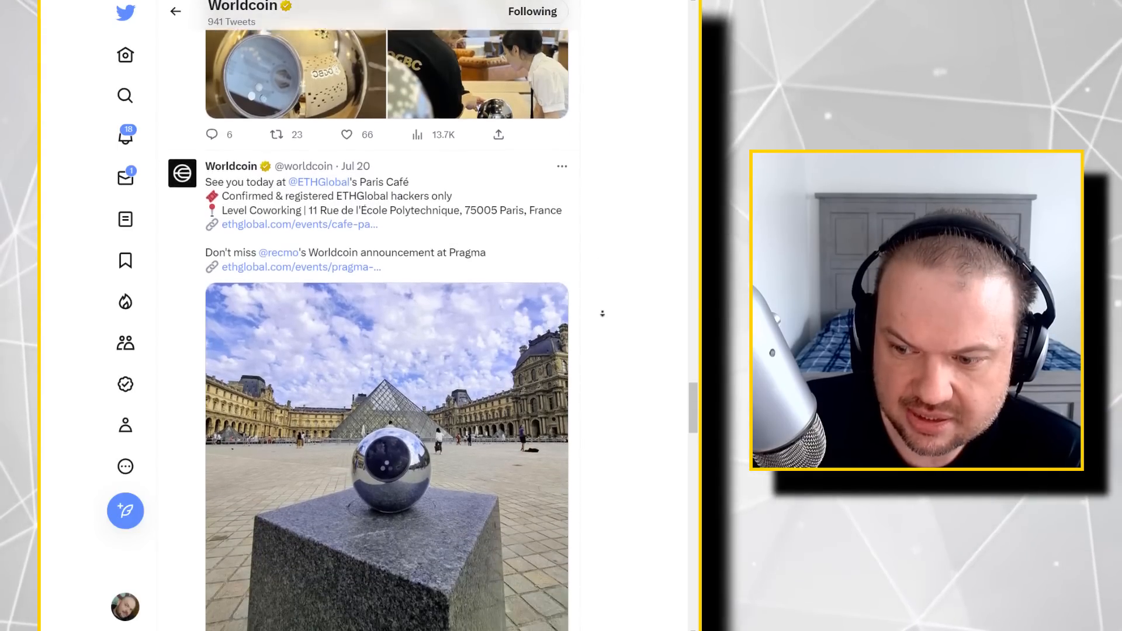
pyautogui.scroll(-3)
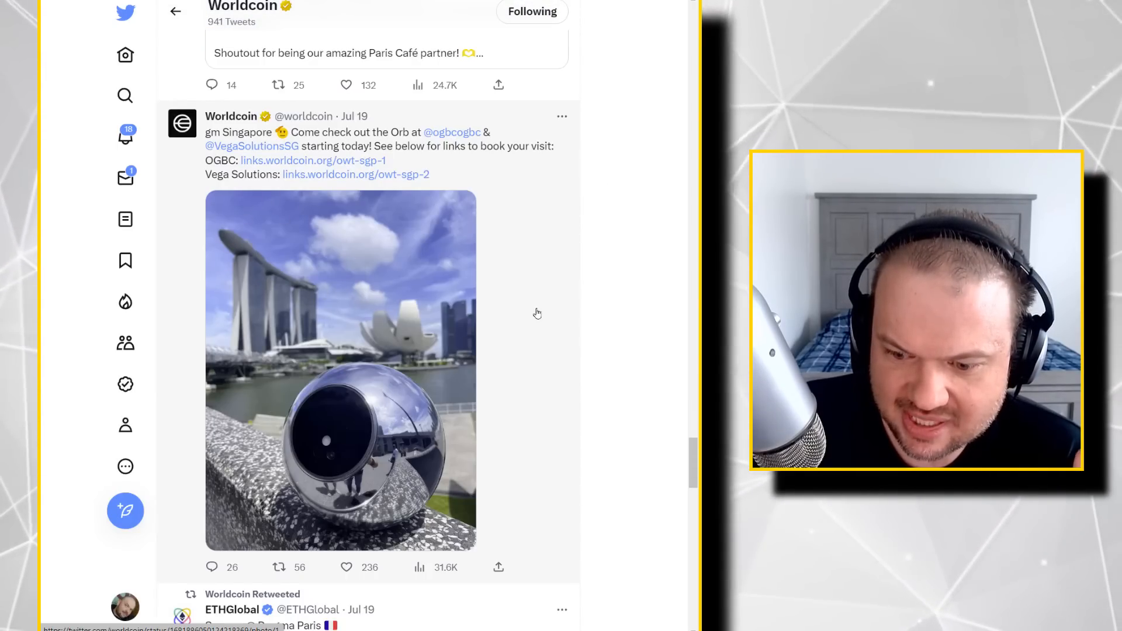
pyautogui.scroll(-3)
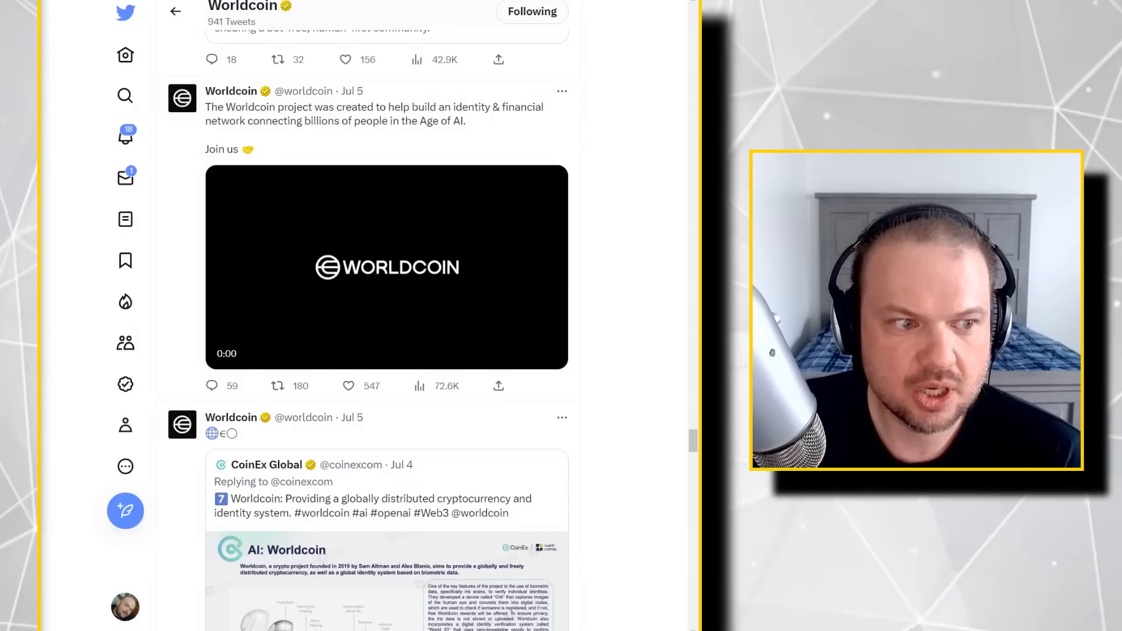
# Open Edward Snowden's iris-scan tweet and mark the line 'Don't catalogue eyeballs.'
pyautogui.click(385, 266)
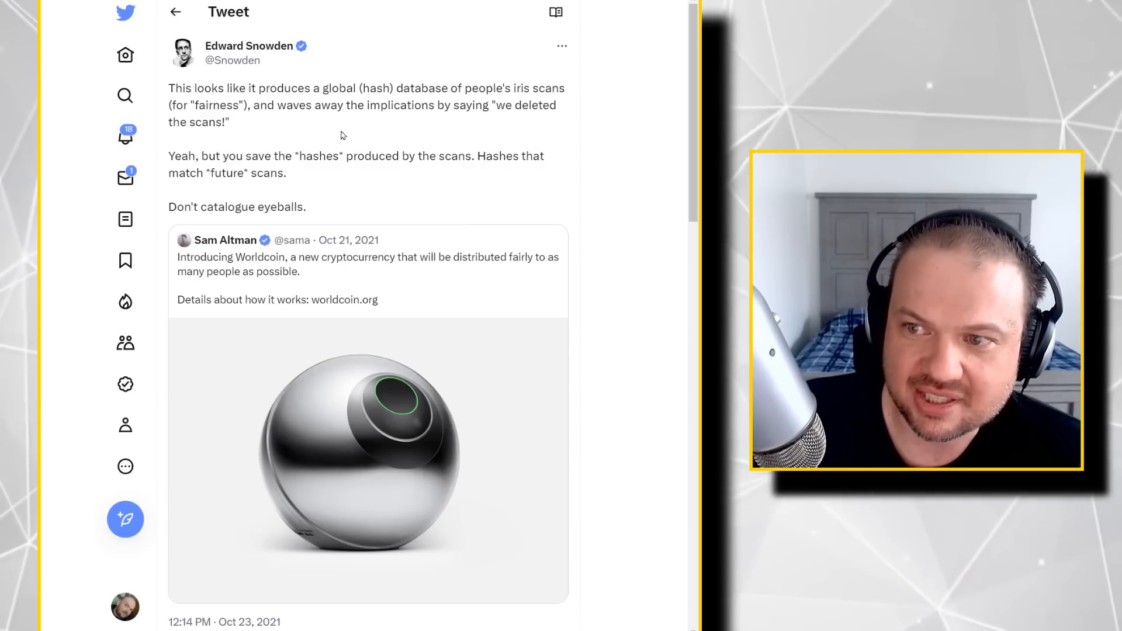
pyautogui.moveTo(489, 105); pyautogui.dragTo(229, 121)
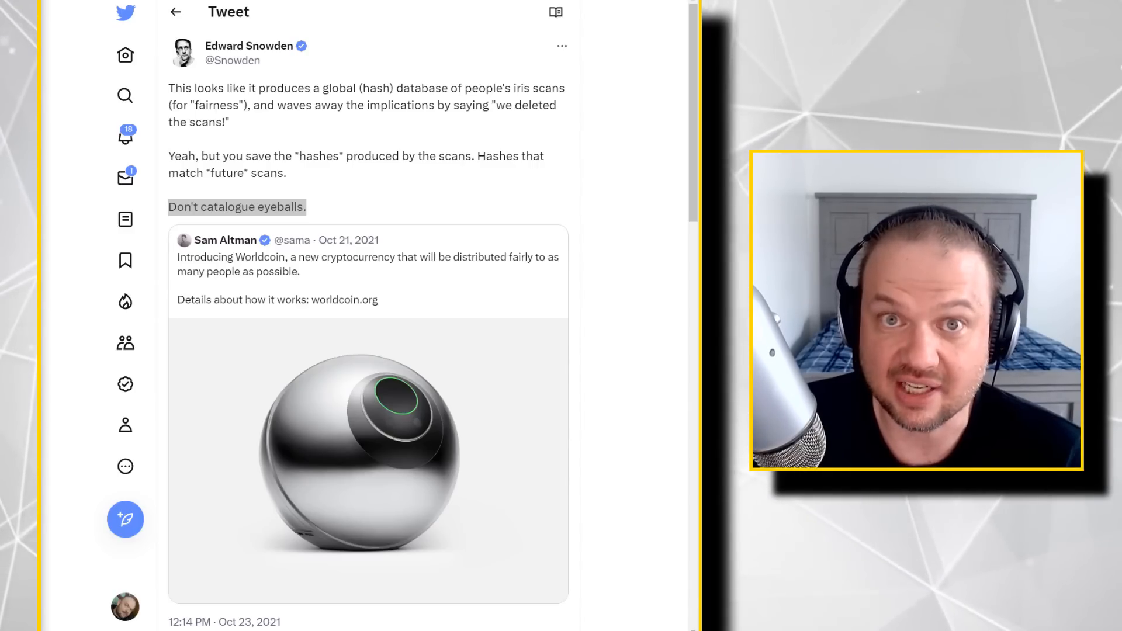
# Scroll down through the newly opened 'Moore's Law for Everything' blog post
pyautogui.scroll(-3)
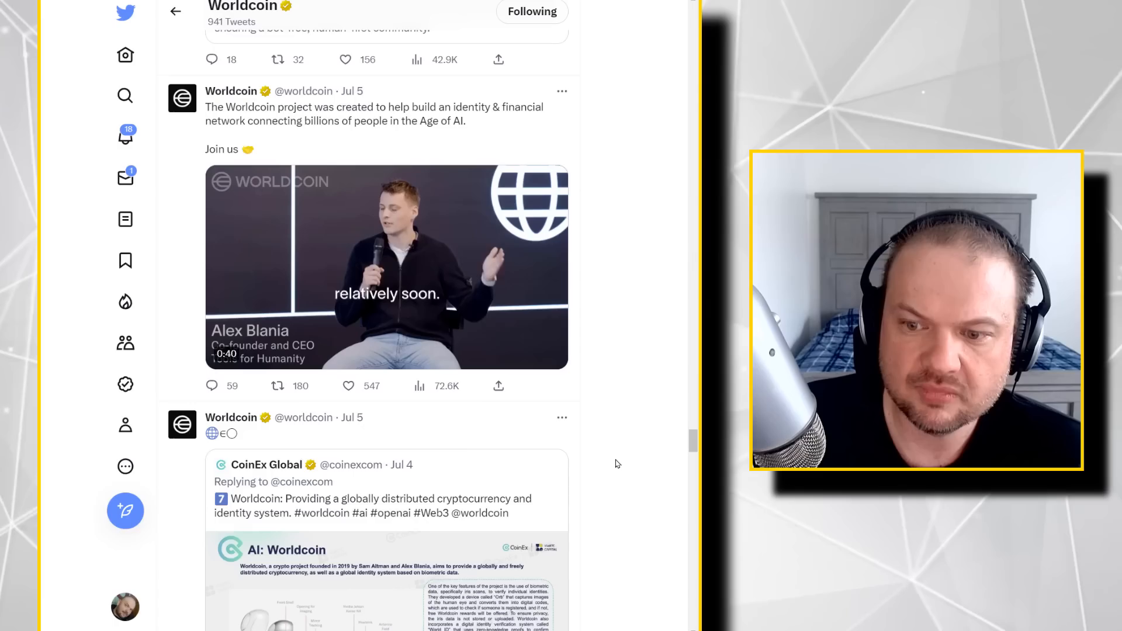
pyautogui.scroll(-3)
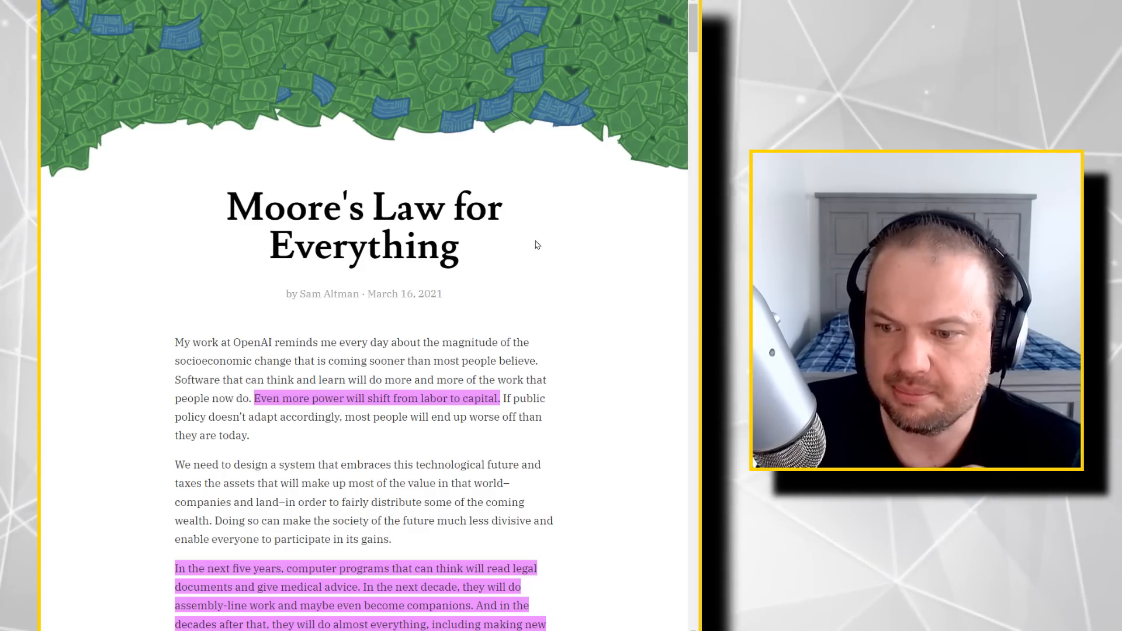
# Read the essay past Part 1 down to the land-value tax and shared-ownership passages
pyautogui.scroll(-3)
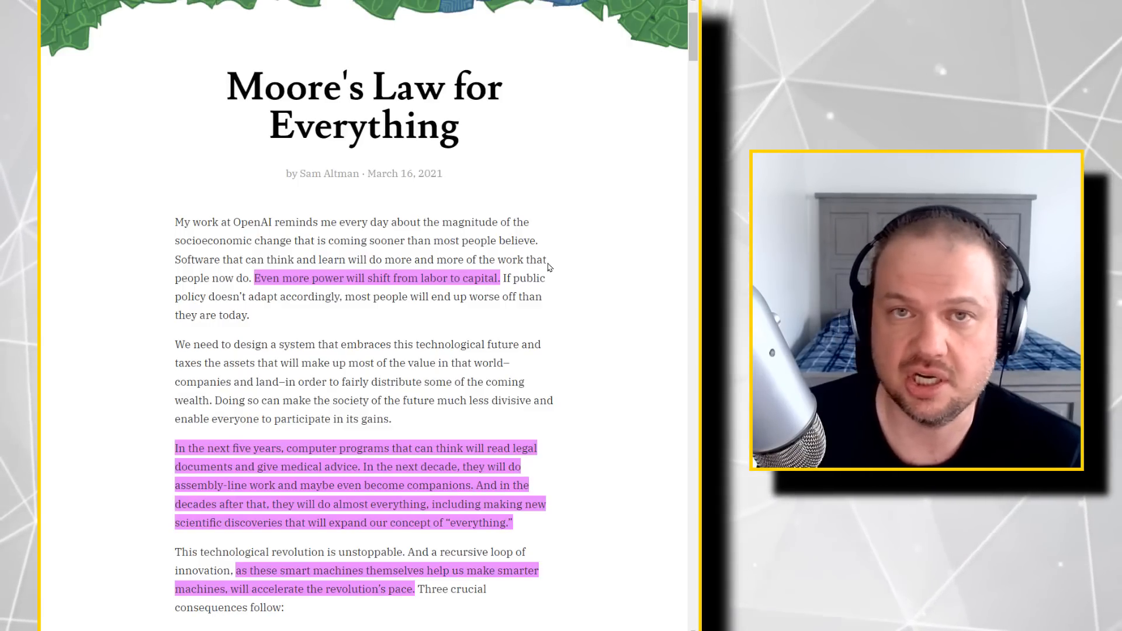
pyautogui.scroll(-3)
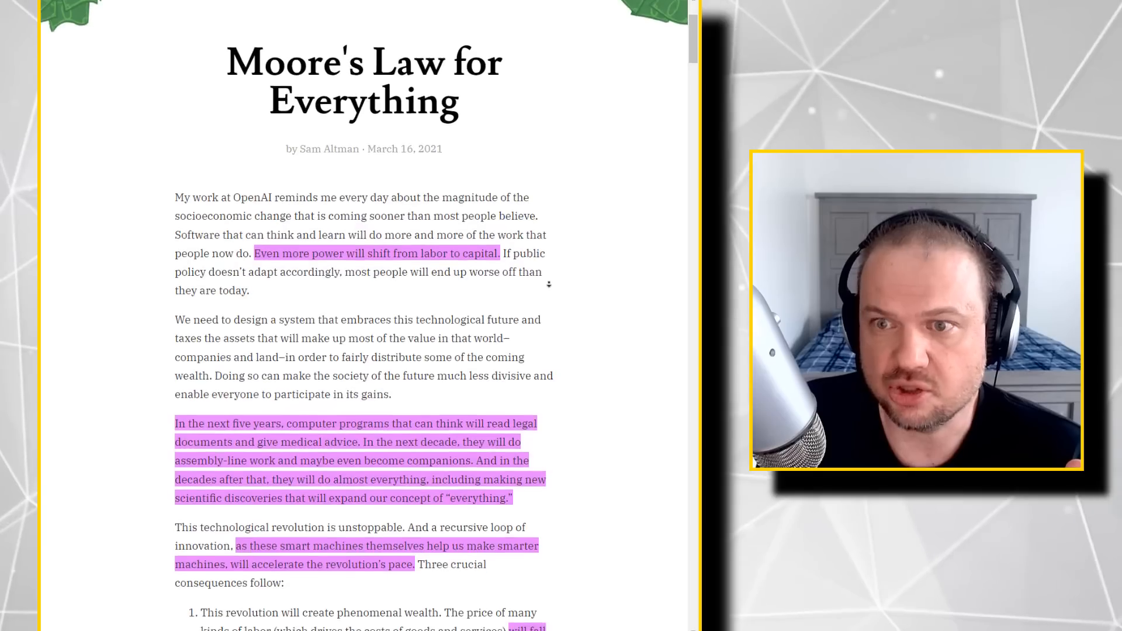
pyautogui.scroll(-3)
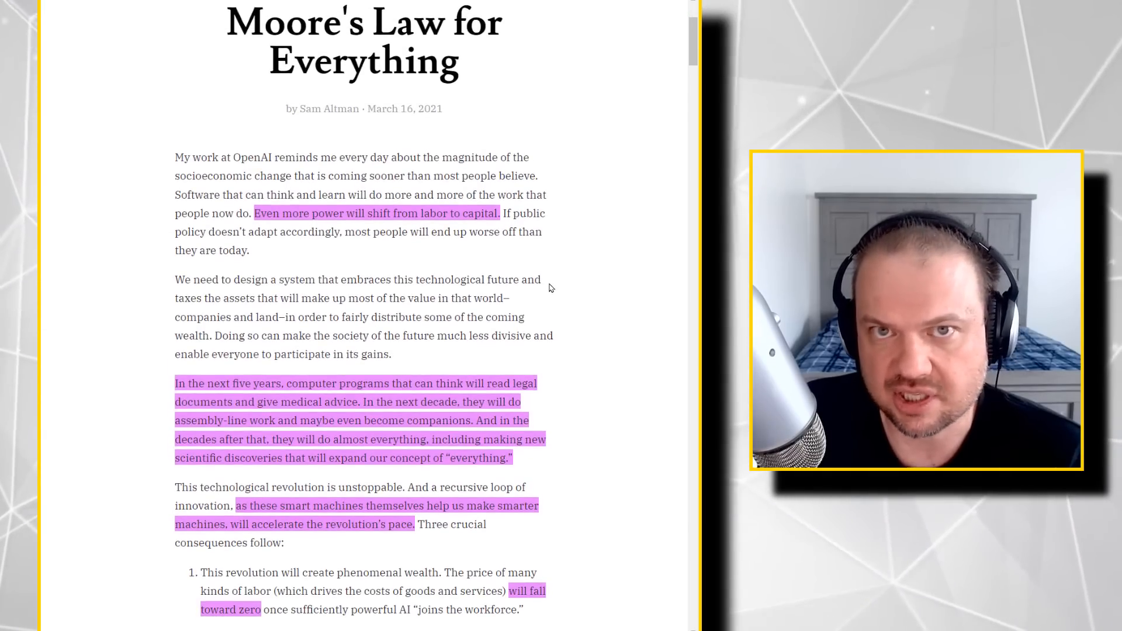
pyautogui.scroll(-3)
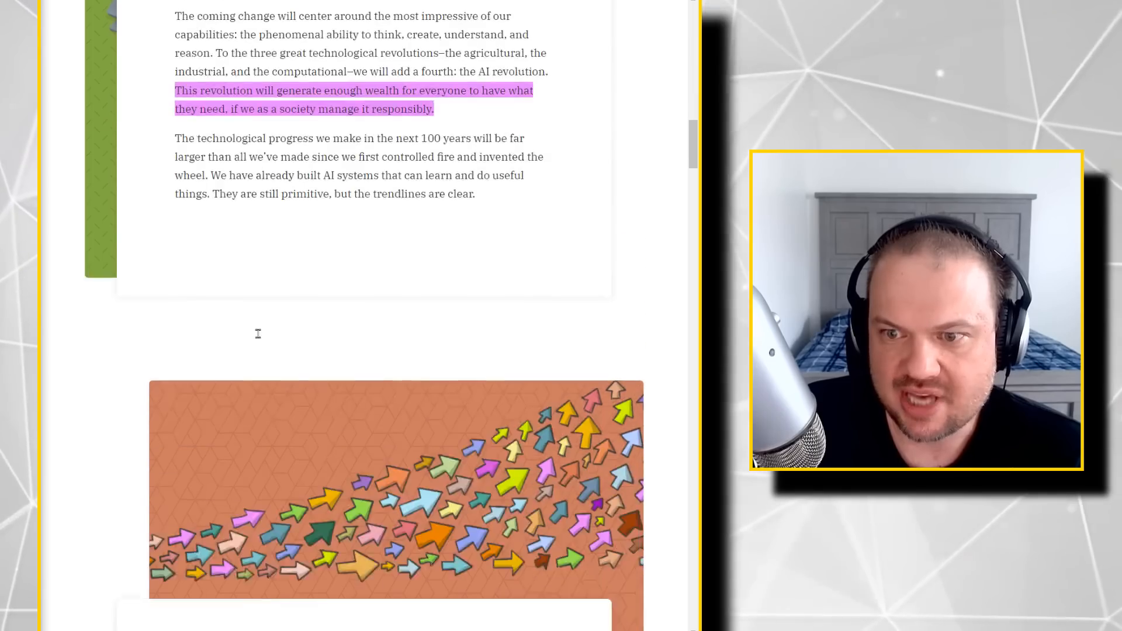
pyautogui.scroll(3)
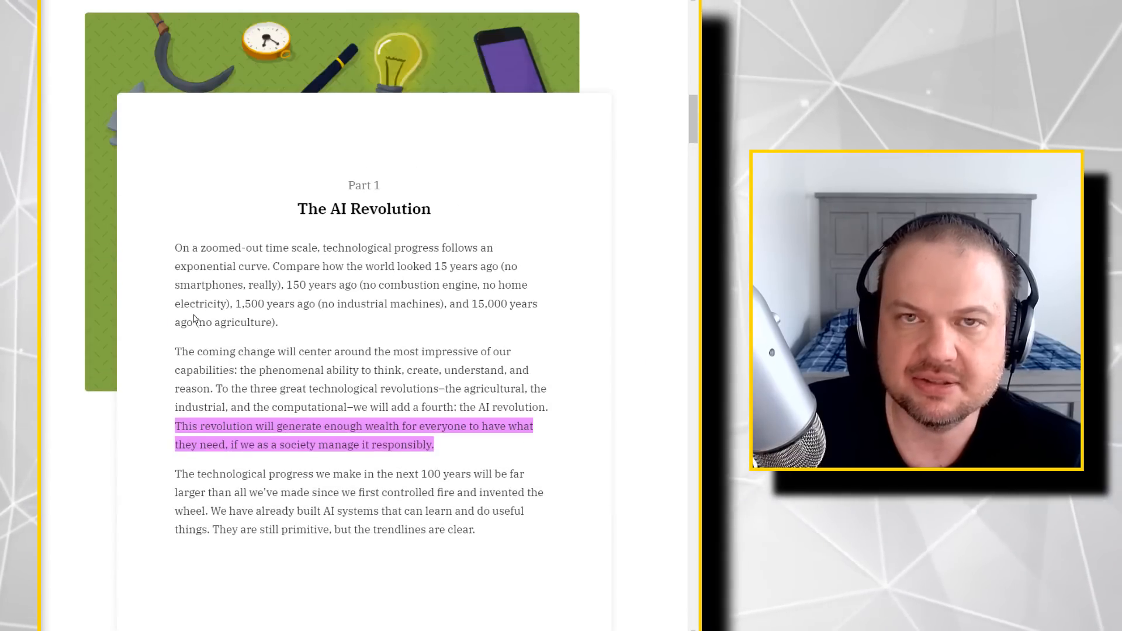
pyautogui.scroll(-3)
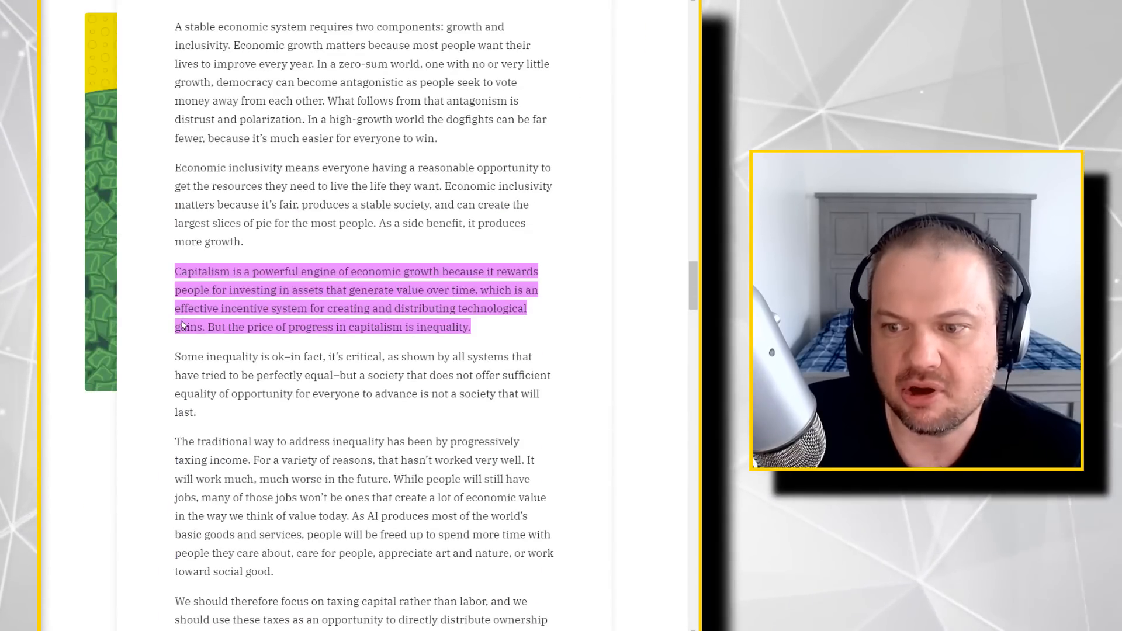
pyautogui.scroll(-3)
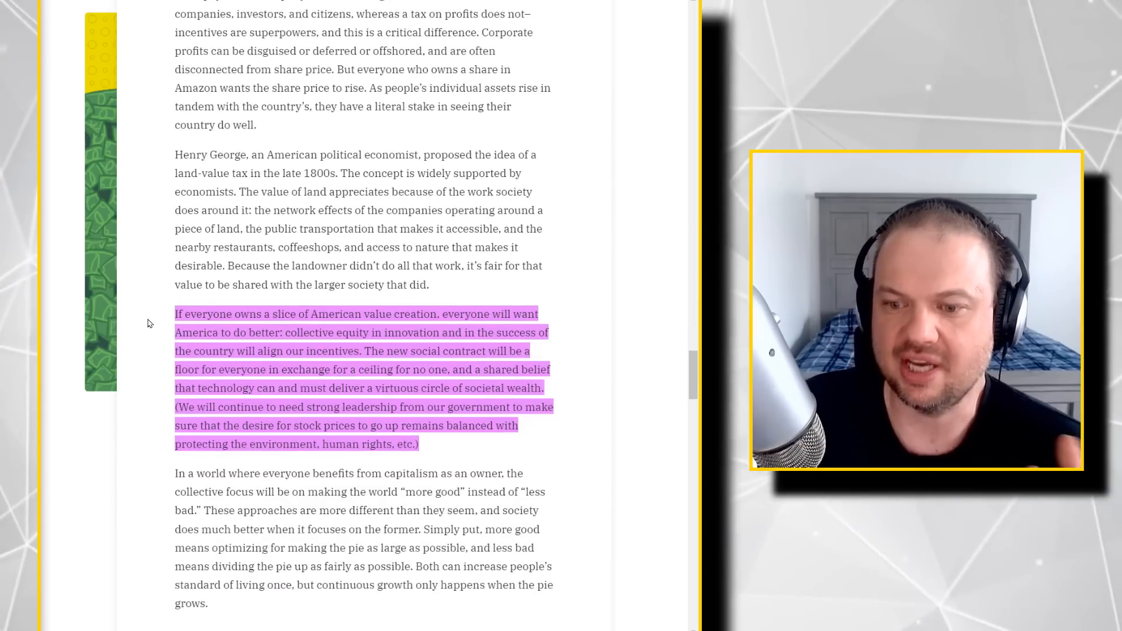